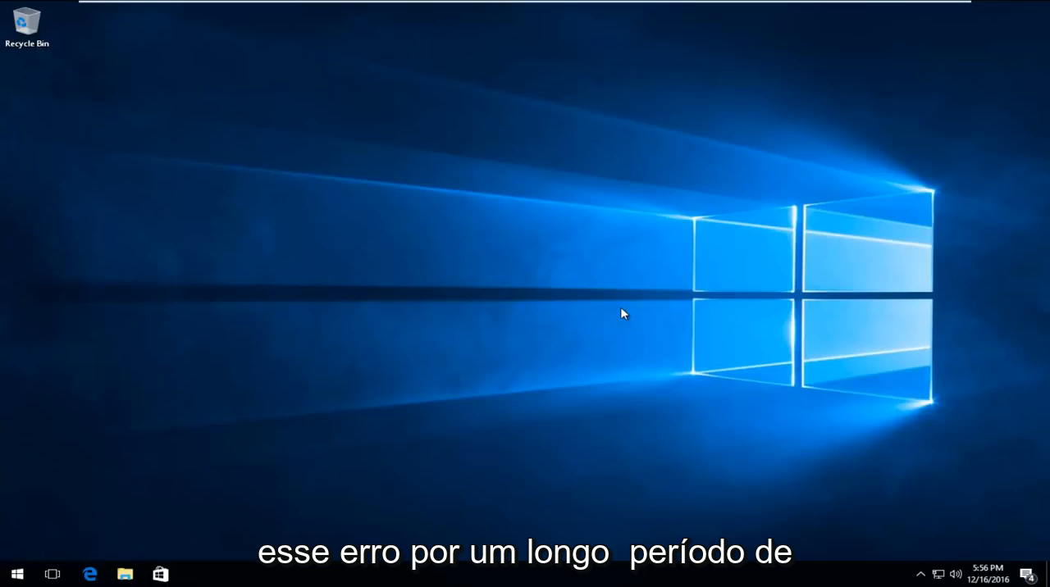
{"action": "mouse_move", "coordinate": [597, 331]}
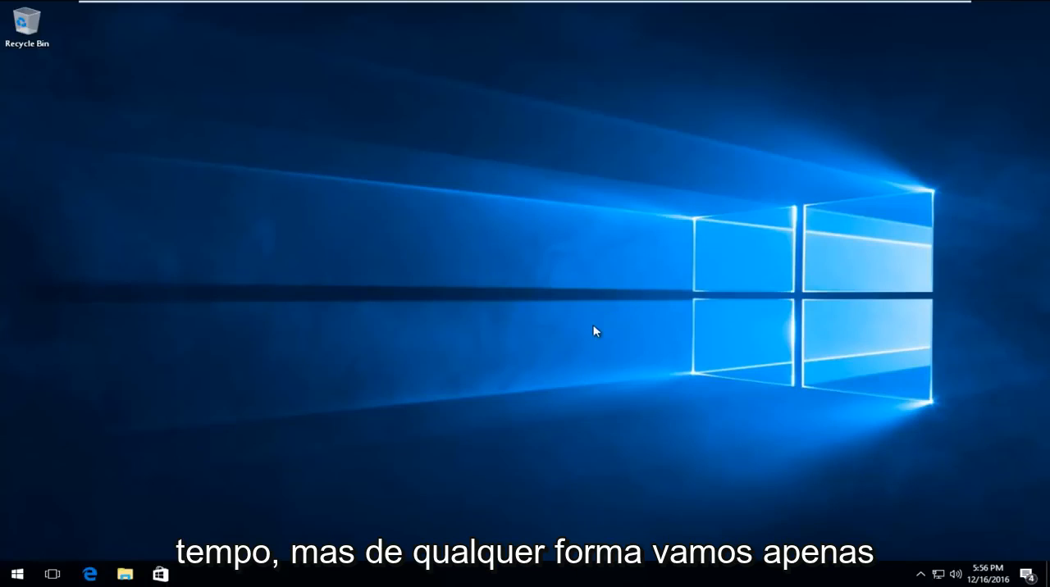
- Search the Start menu for 'chrome' to launch Google Chrome
{"action": "left_click", "coordinate": [16, 574]}
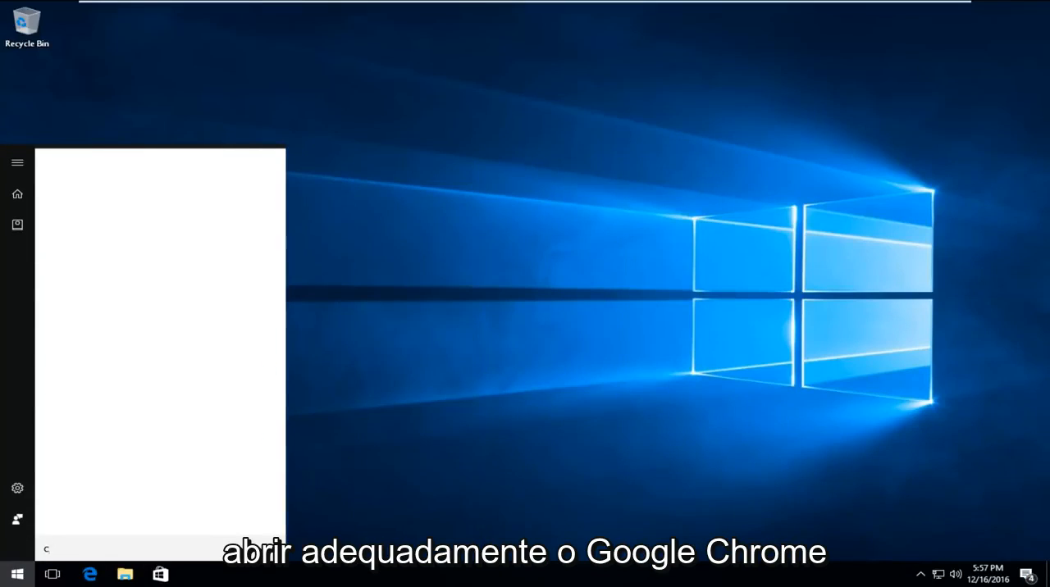
{"action": "type", "text": "chrome"}
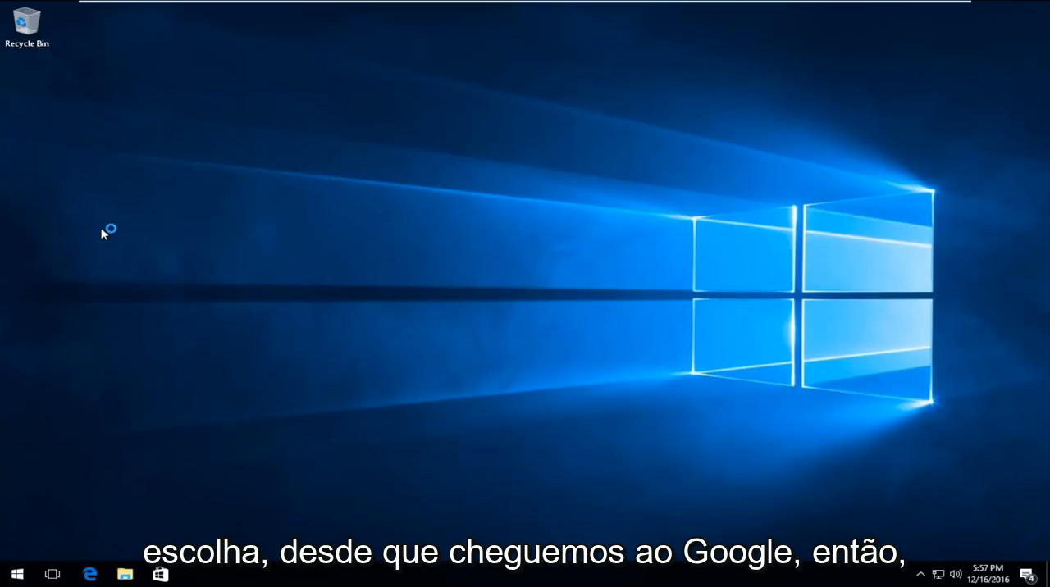
- Maximize the Chrome window and load the Google homepage from the address bar
{"action": "left_click", "coordinate": [197, 574]}
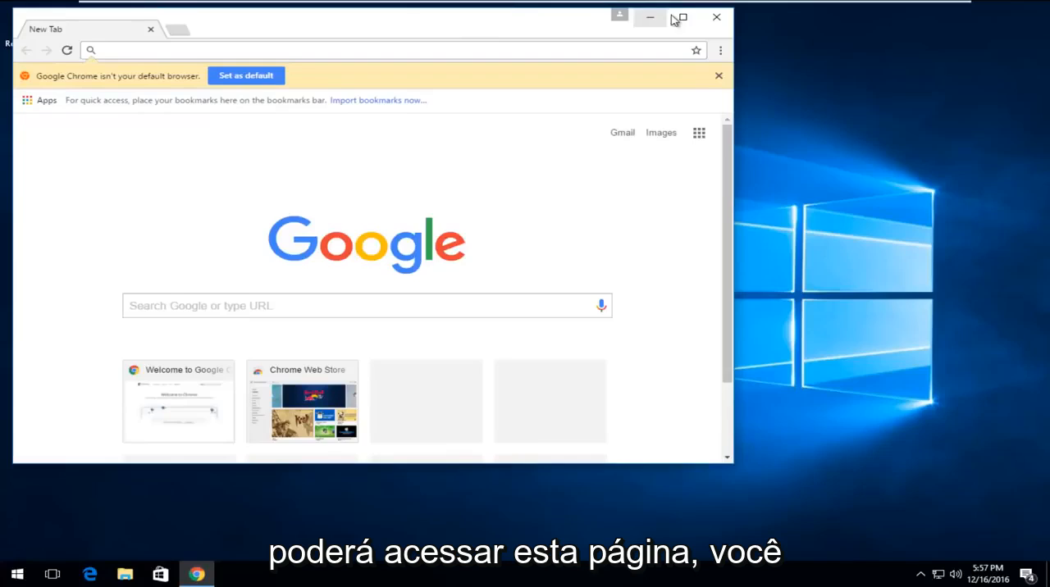
{"action": "left_click", "coordinate": [679, 16]}
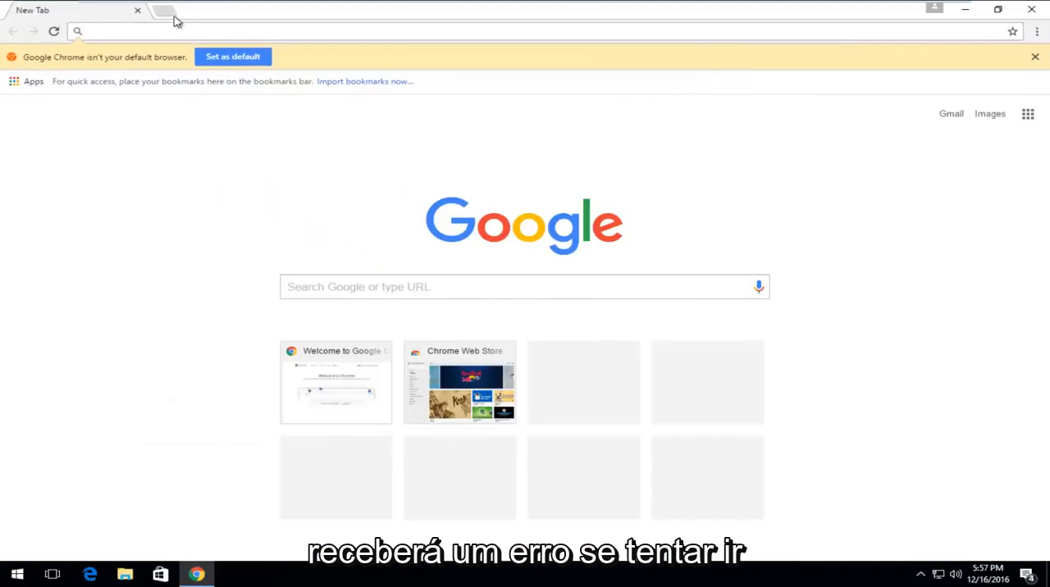
{"action": "type", "text": "googloe"}
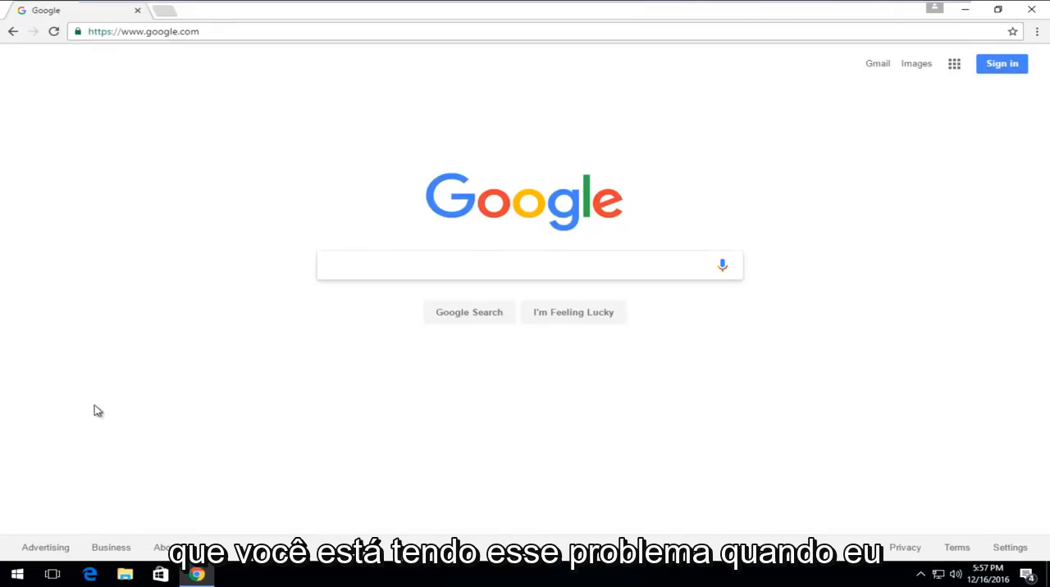
{"action": "left_click", "coordinate": [139, 31]}
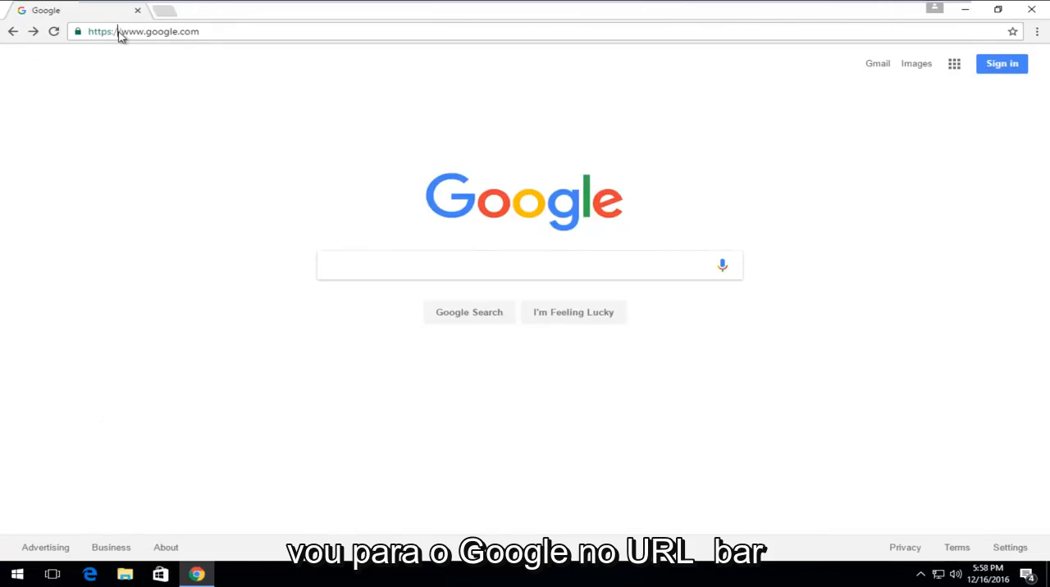
{"action": "left_click", "coordinate": [144, 31]}
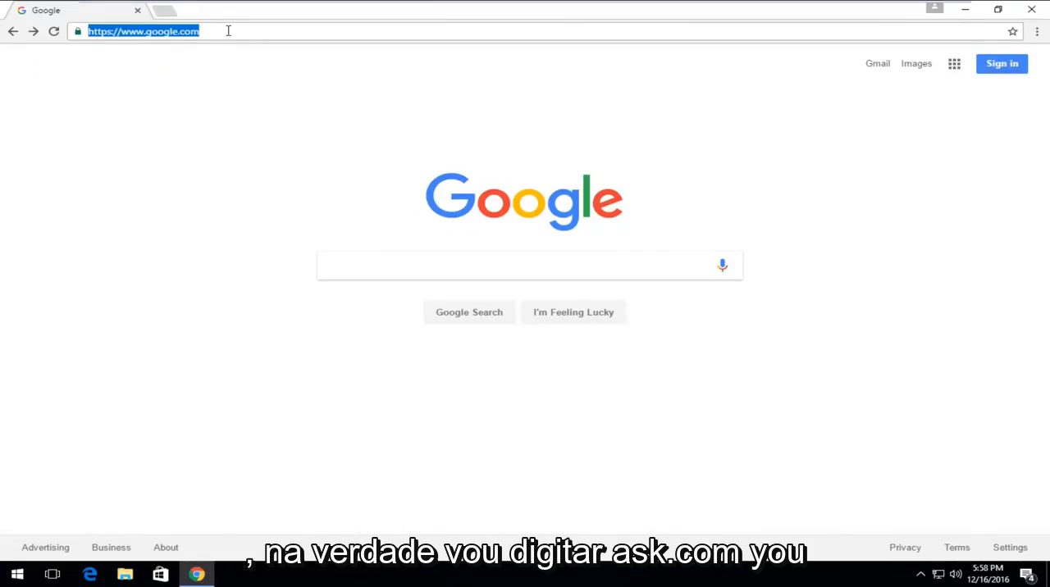
{"action": "type", "text": "ask.com"}
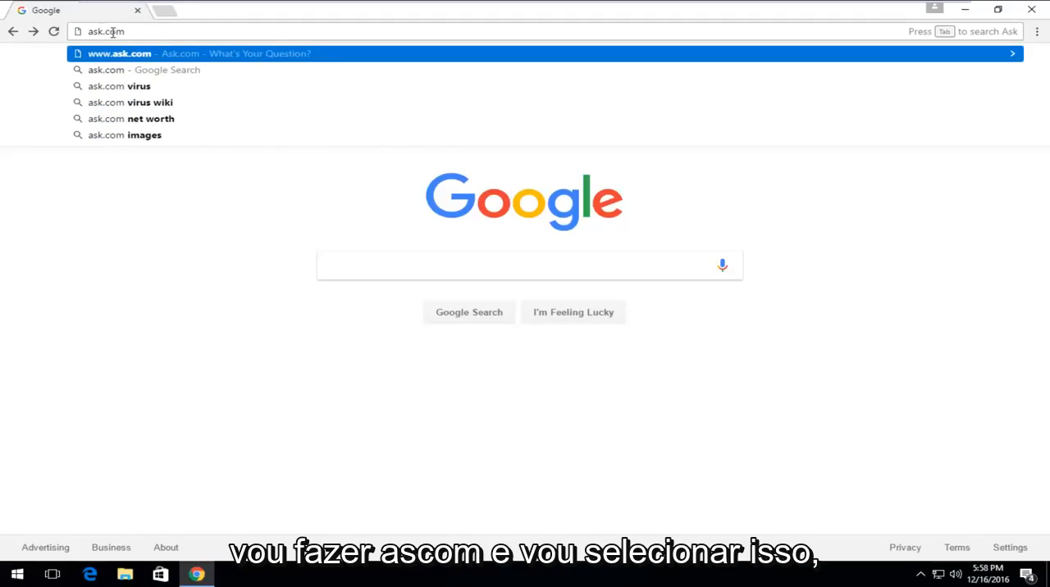
{"action": "left_click", "coordinate": [118, 52]}
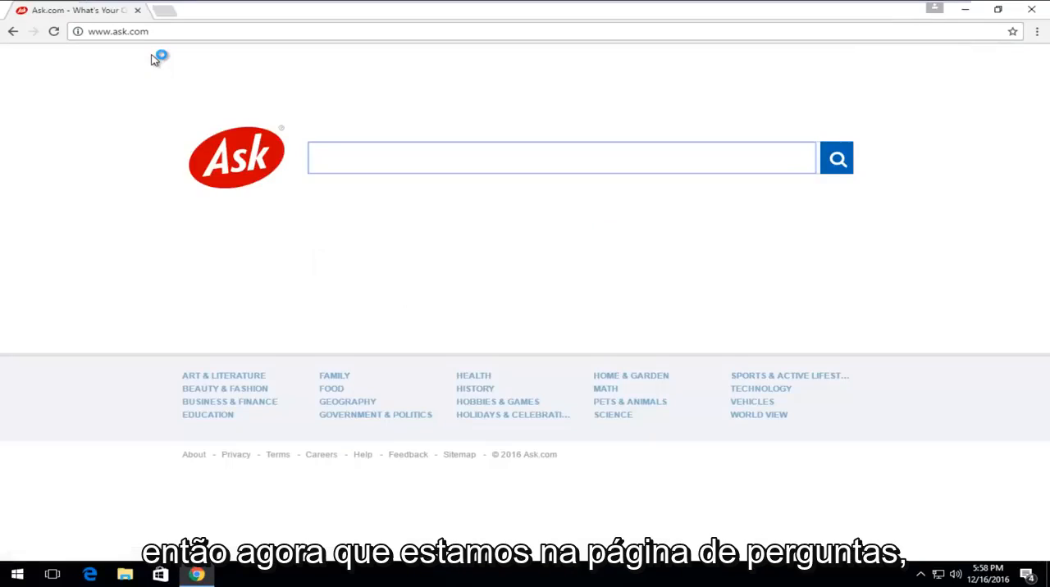
{"action": "mouse_move", "coordinate": [324, 189]}
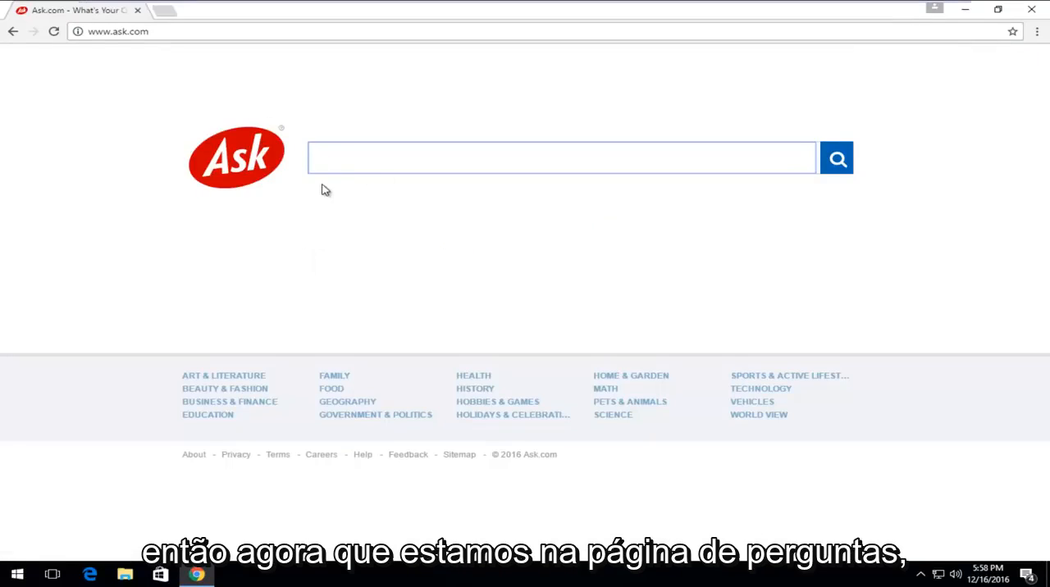
- Run an Ask.com search for 'google india' listing google.co.in
{"action": "type", "text": "google"}
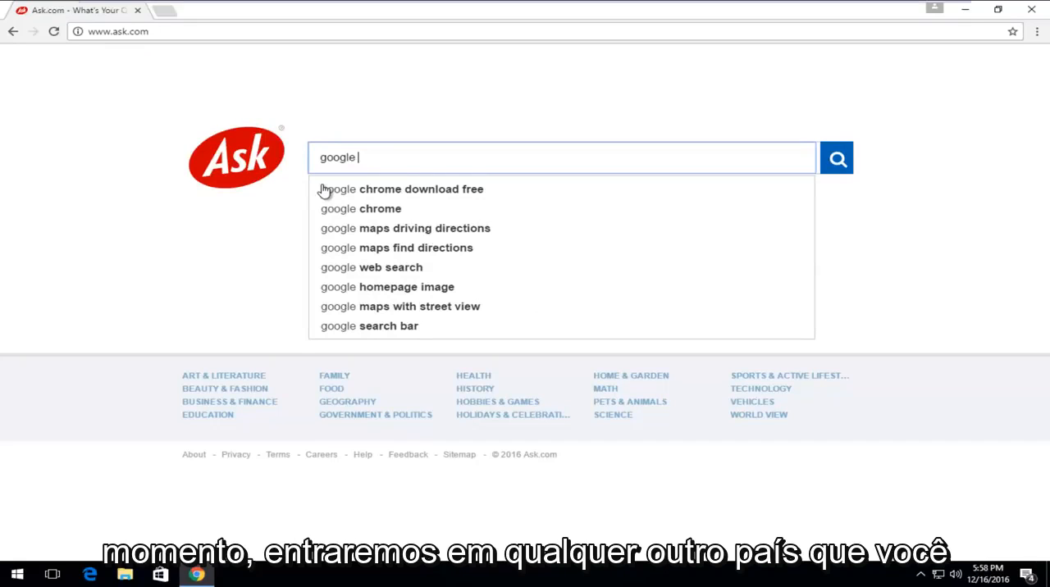
{"action": "key", "text": "BackSpace"}
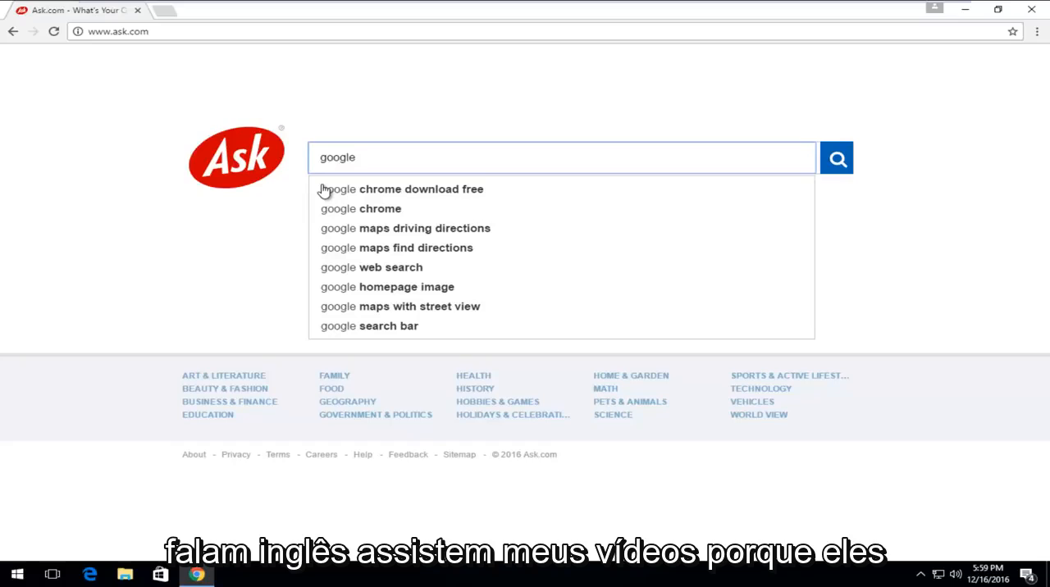
{"action": "type", "text": "\" \""}
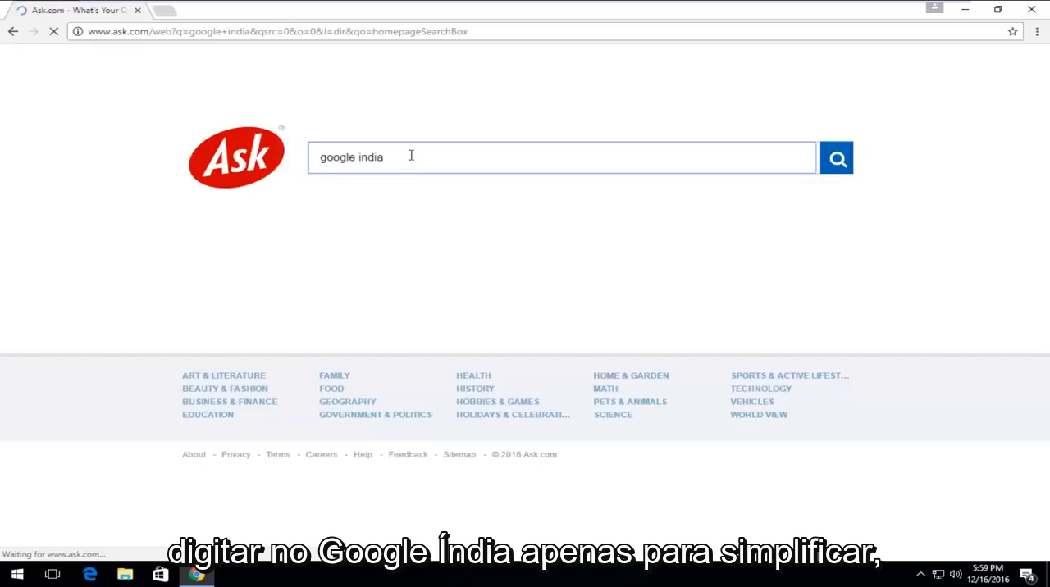
{"action": "left_click", "coordinate": [837, 158]}
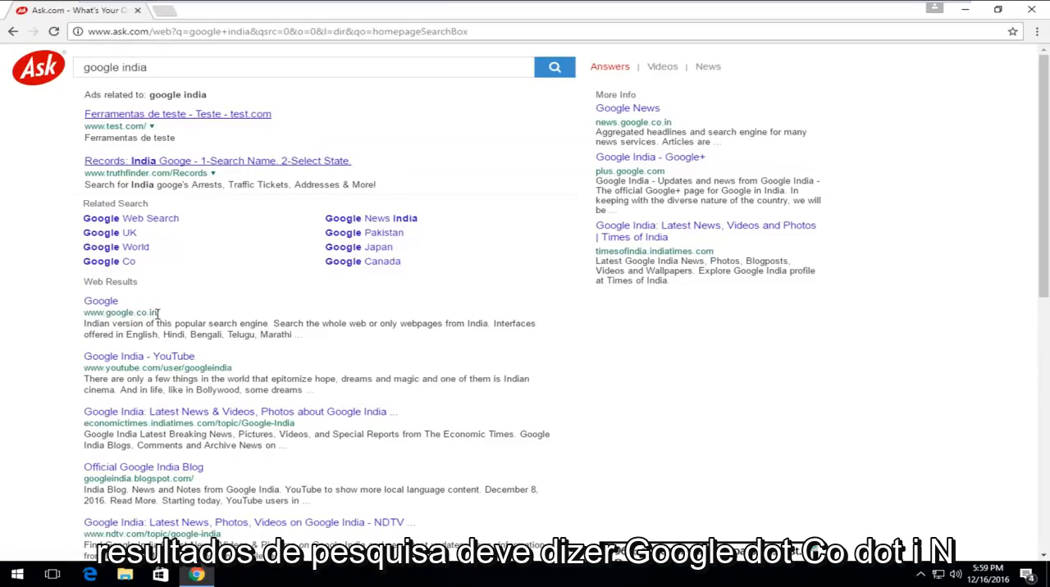
- Open the google.co.in result and search Google India for 'wikipedia'
{"action": "left_click", "coordinate": [100, 301]}
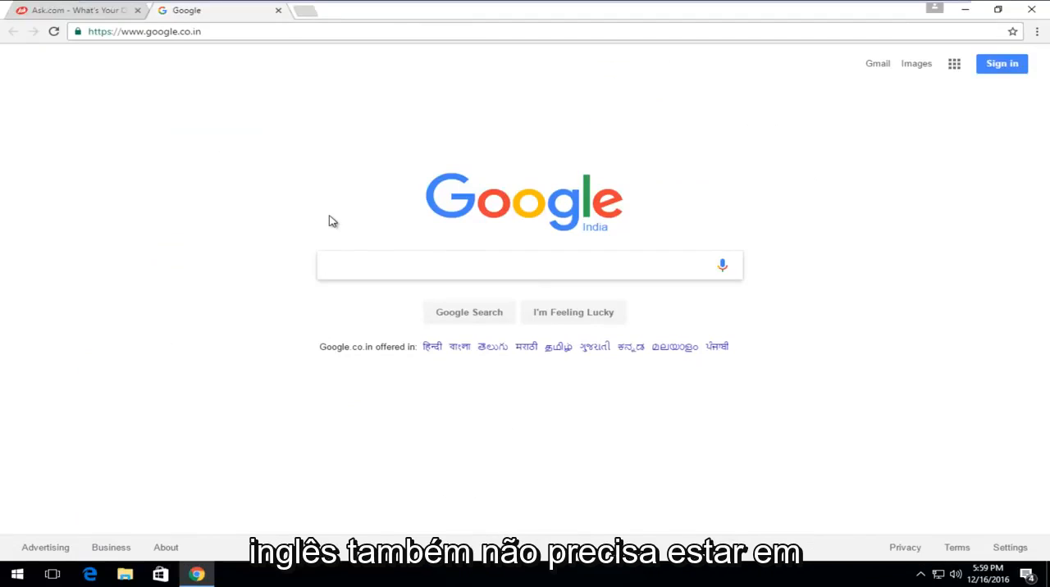
{"action": "left_click", "coordinate": [525, 266]}
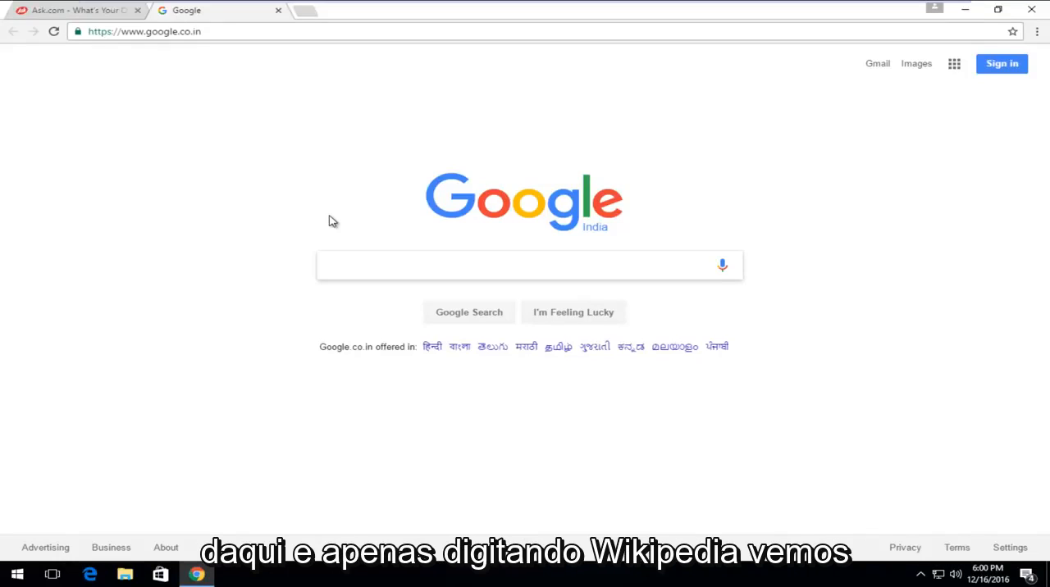
{"action": "type", "text": "wikipedia"}
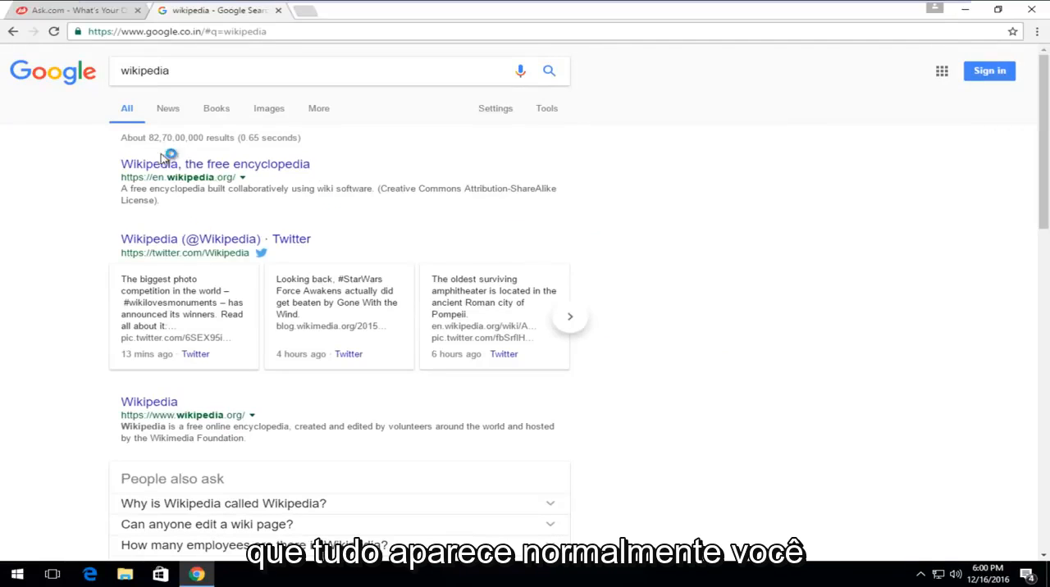
{"action": "mouse_move", "coordinate": [66, 187]}
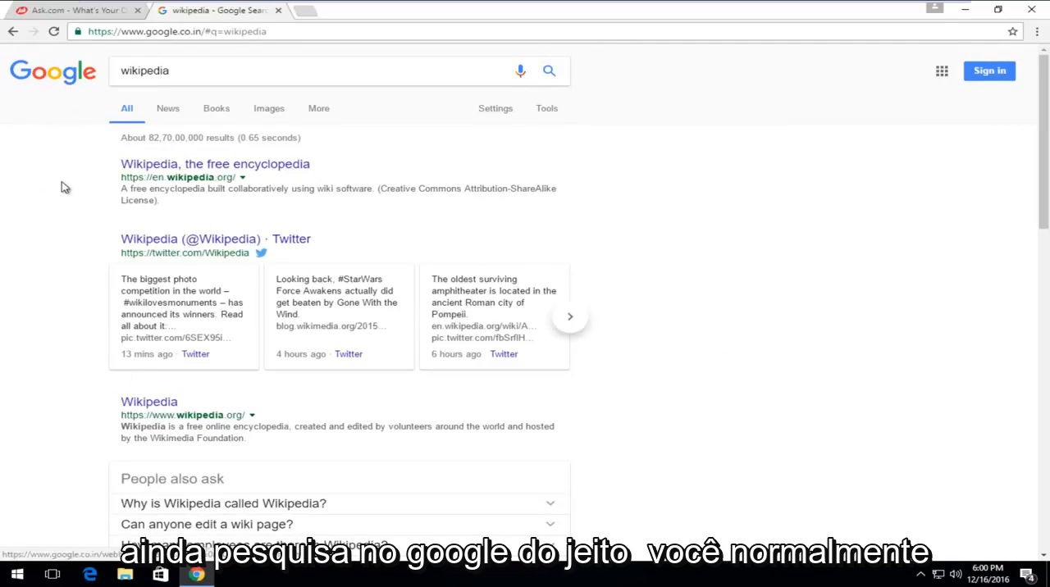
{"action": "left_click", "coordinate": [13, 32]}
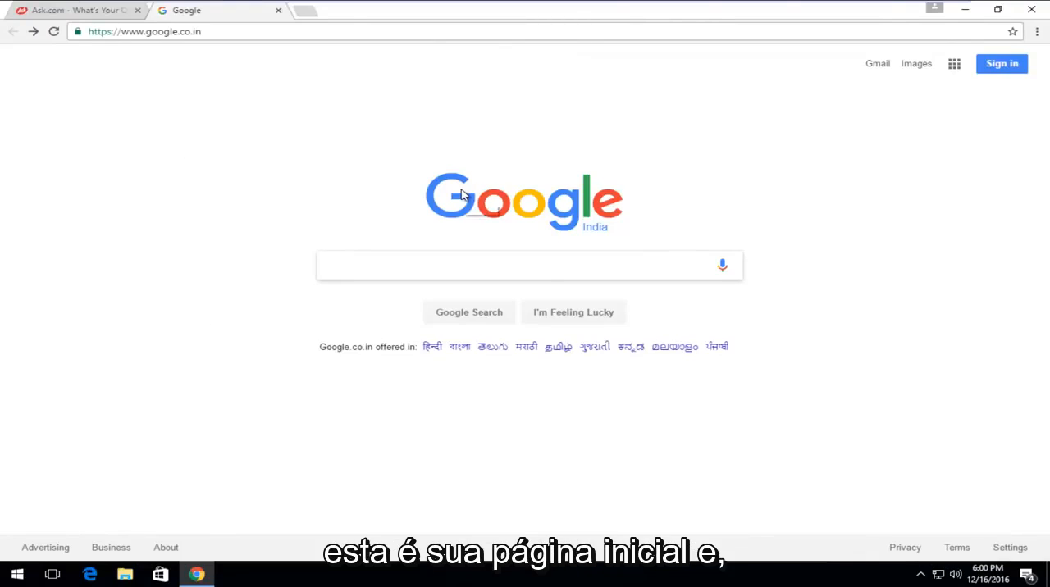
{"action": "mouse_move", "coordinate": [466, 197]}
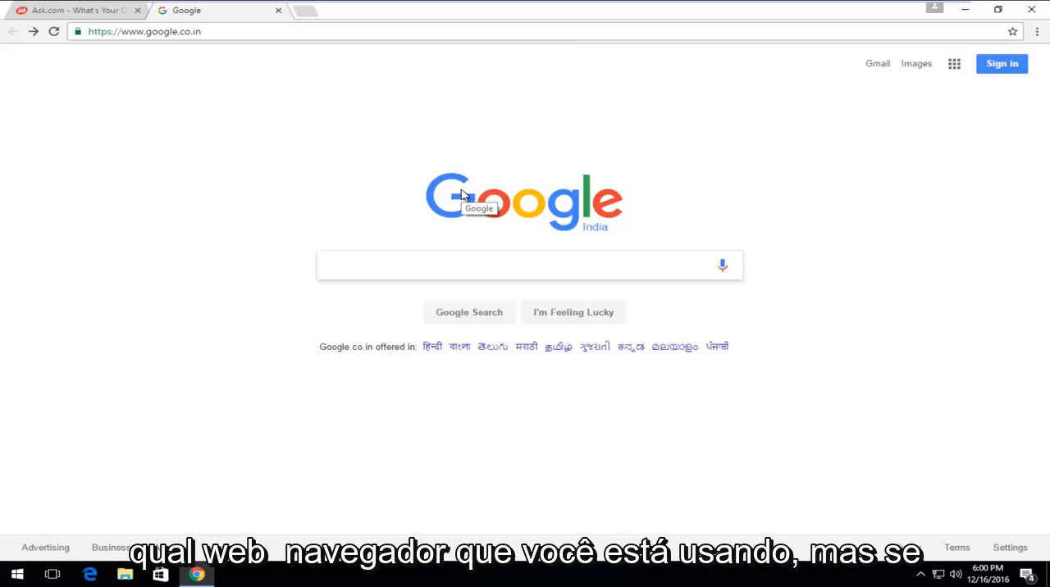
{"action": "left_click", "coordinate": [528, 265]}
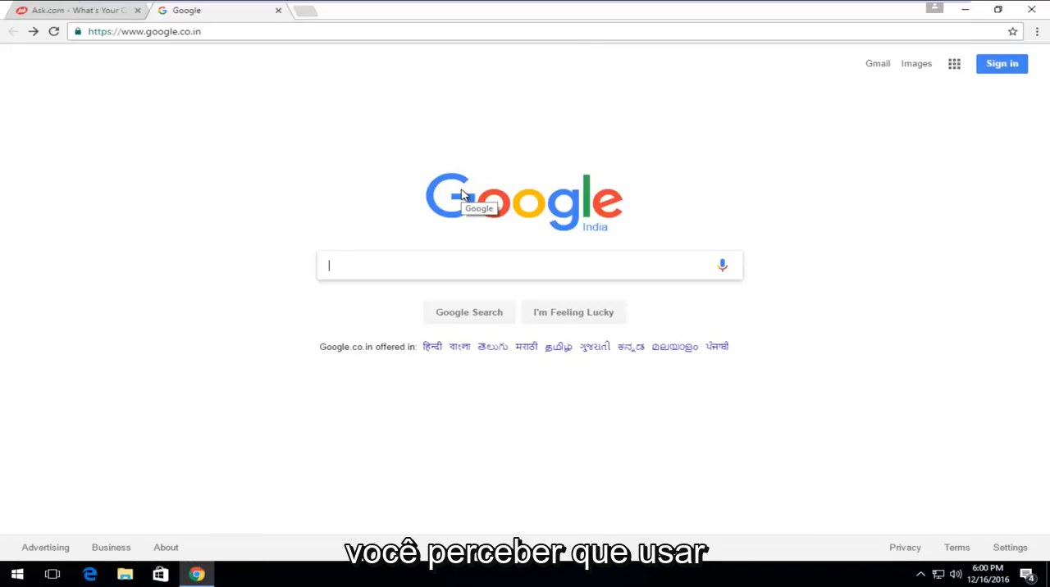
{"action": "mouse_move", "coordinate": [237, 298]}
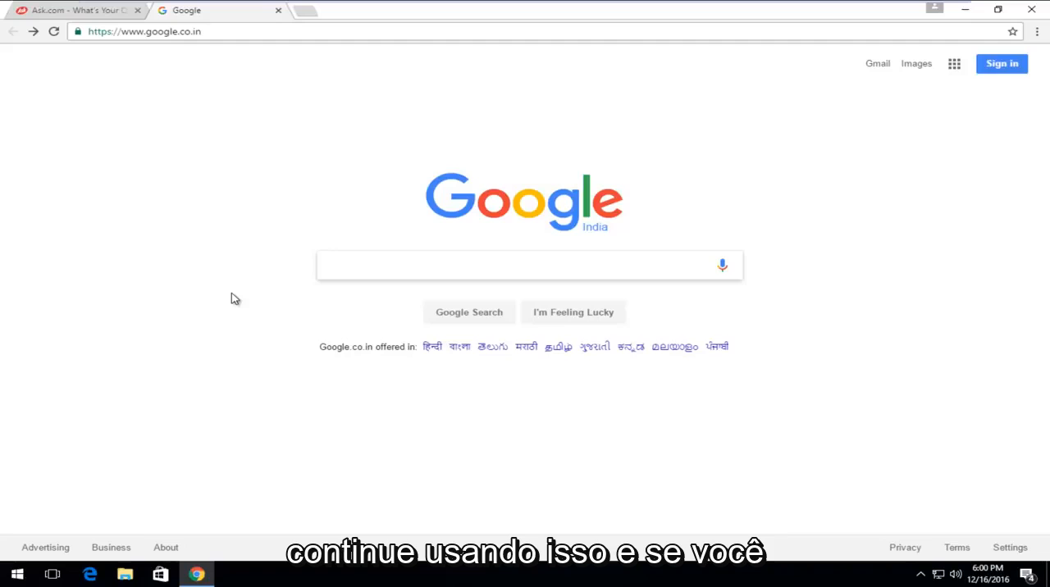
{"action": "mouse_move", "coordinate": [214, 268]}
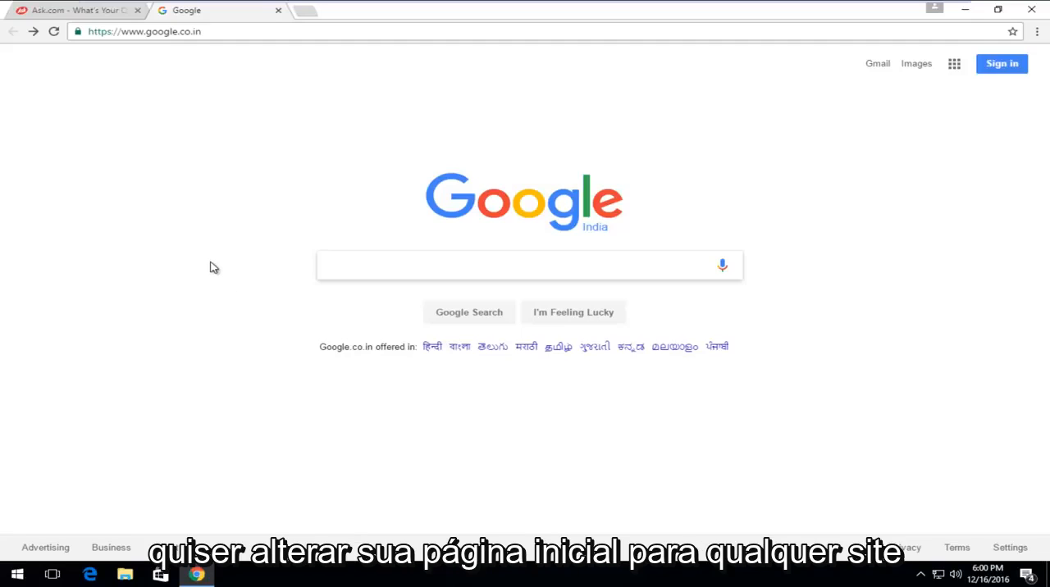
{"action": "mouse_move", "coordinate": [379, 335]}
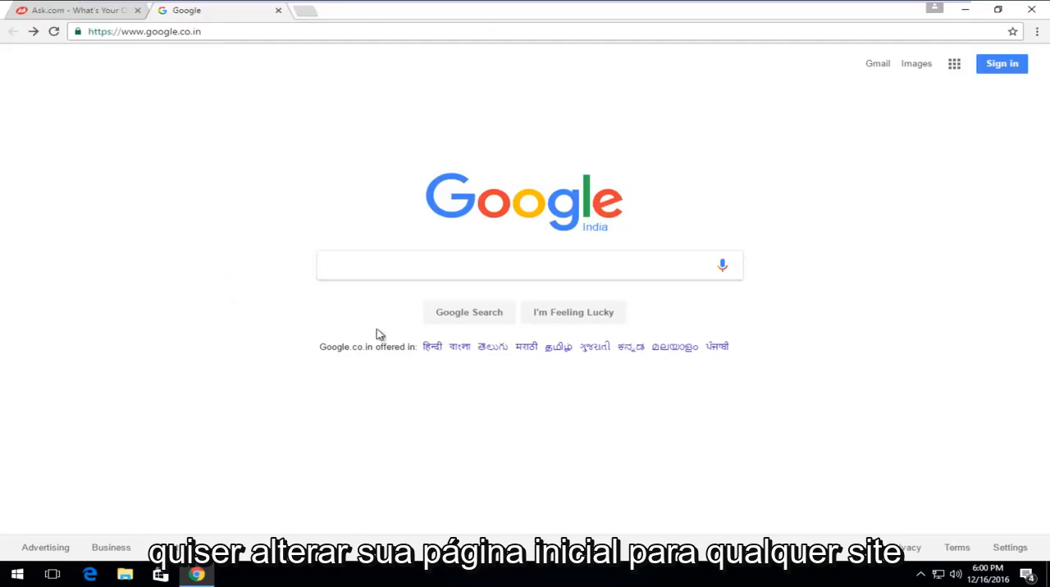
{"action": "double_click", "coordinate": [161, 31]}
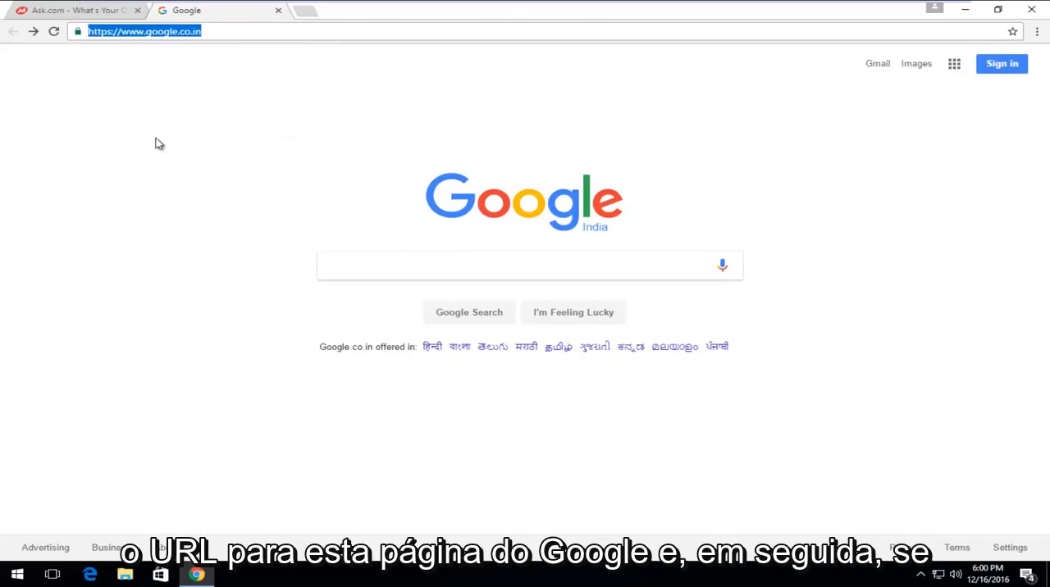
- Open Chrome's three-dot main menu to reach Settings
{"action": "left_click", "coordinate": [1036, 31]}
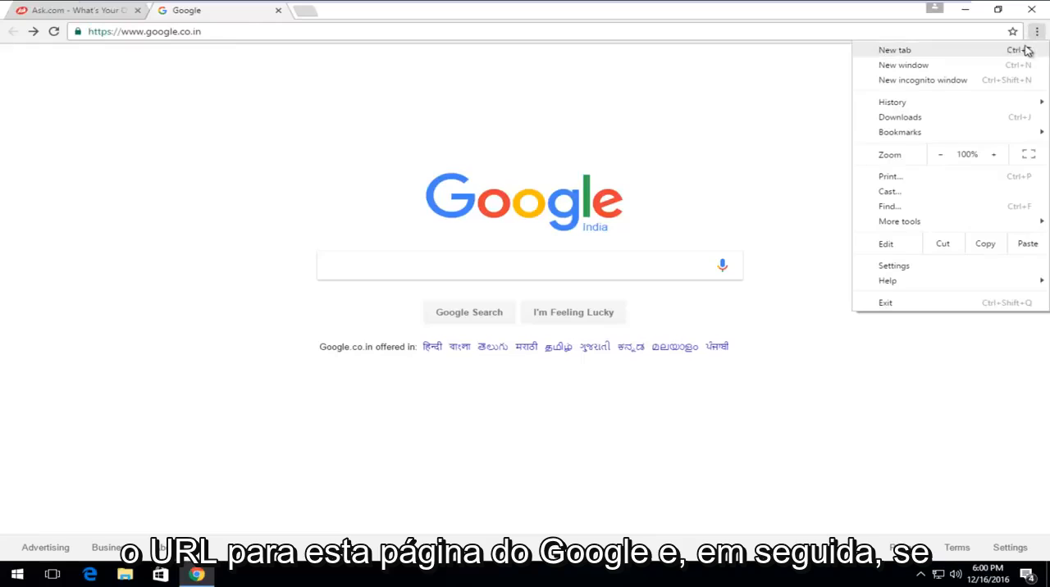
{"action": "mouse_move", "coordinate": [941, 161]}
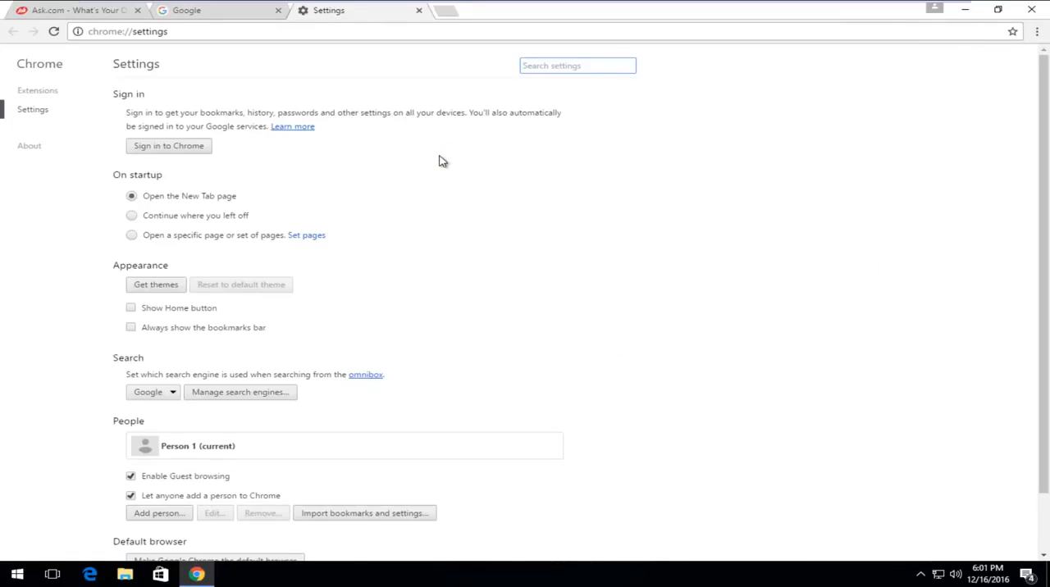
- Under On startup choose 'Open a specific page or set of pages' and edit them
{"action": "scroll", "scroll_direction": "down", "scroll_amount": 3}
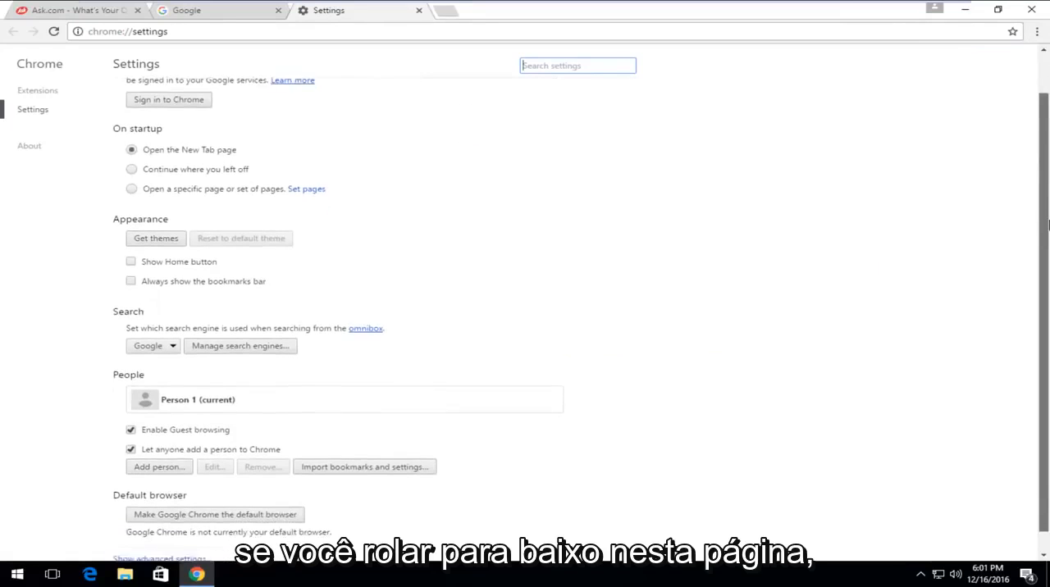
{"action": "scroll", "scroll_direction": "down", "scroll_amount": 3}
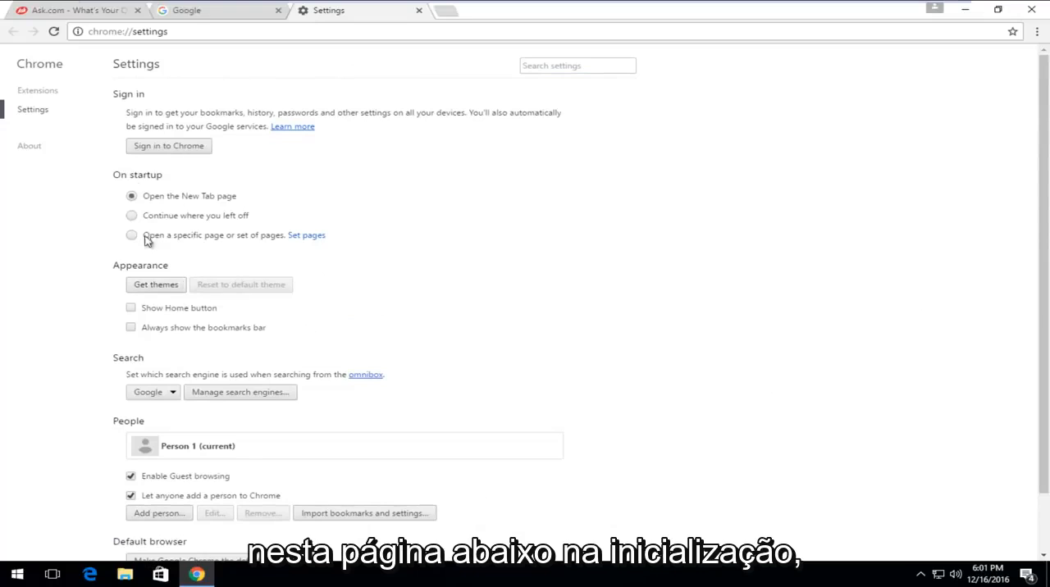
{"action": "mouse_move", "coordinate": [253, 240]}
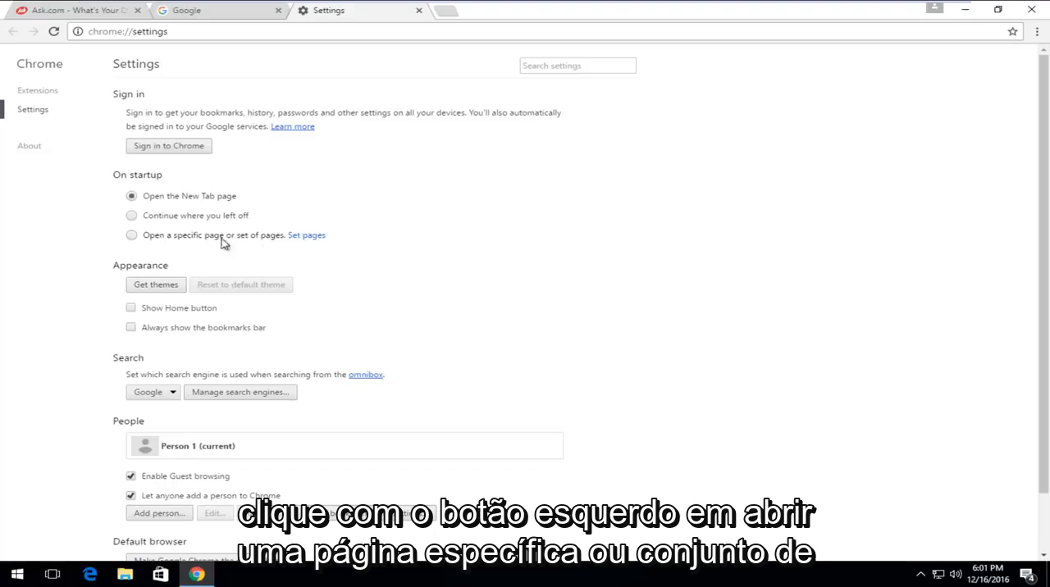
{"action": "left_click", "coordinate": [131, 236]}
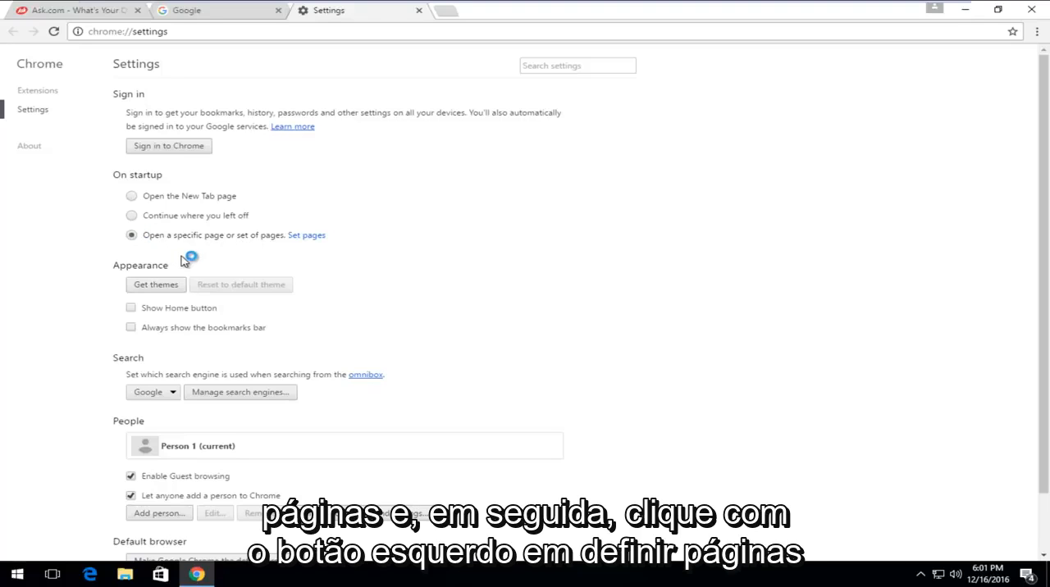
{"action": "left_click", "coordinate": [305, 236]}
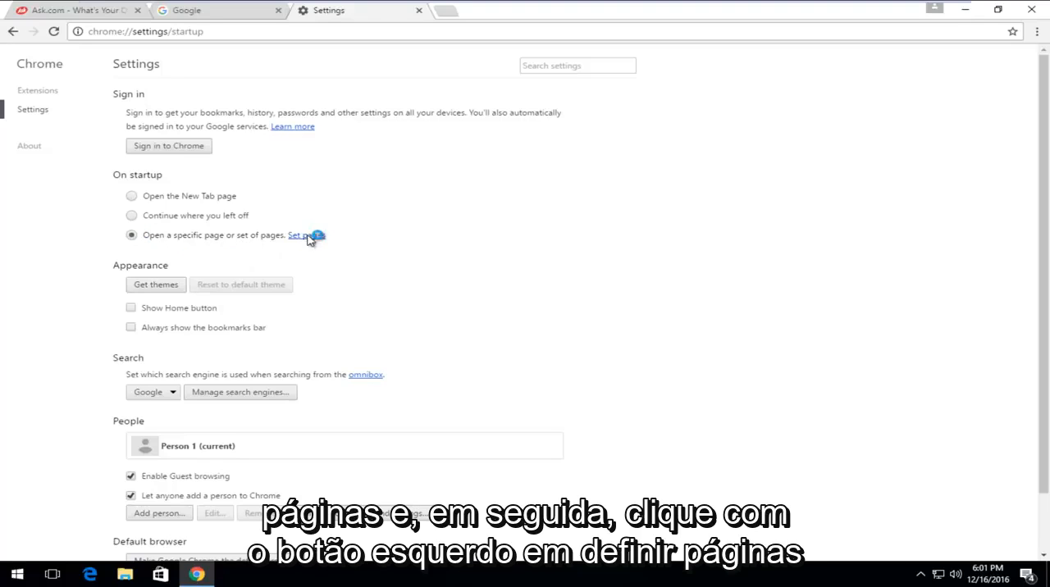
{"action": "left_click", "coordinate": [305, 237]}
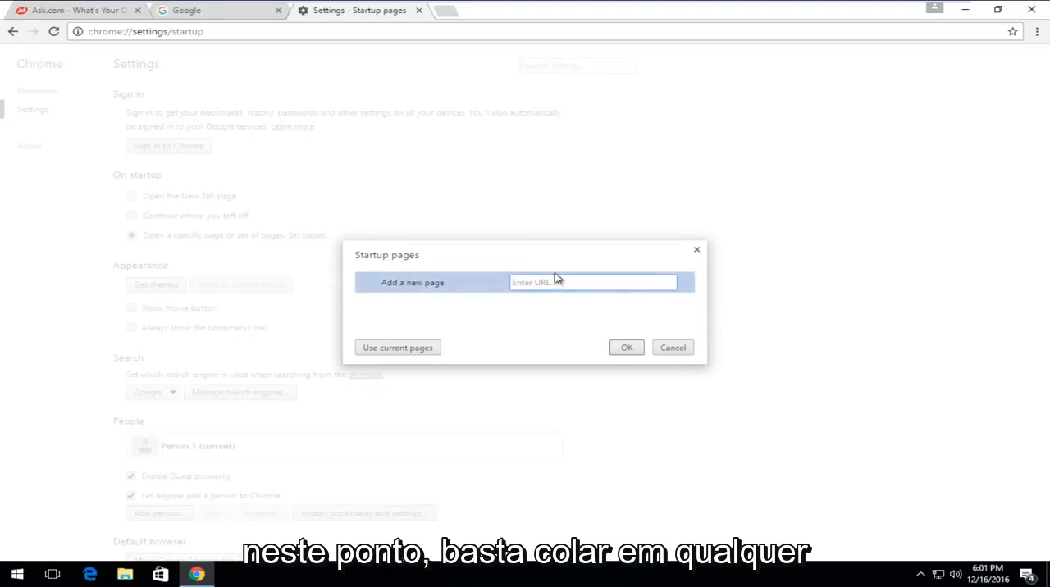
{"action": "type", "text": "https://www.google.co.in/"}
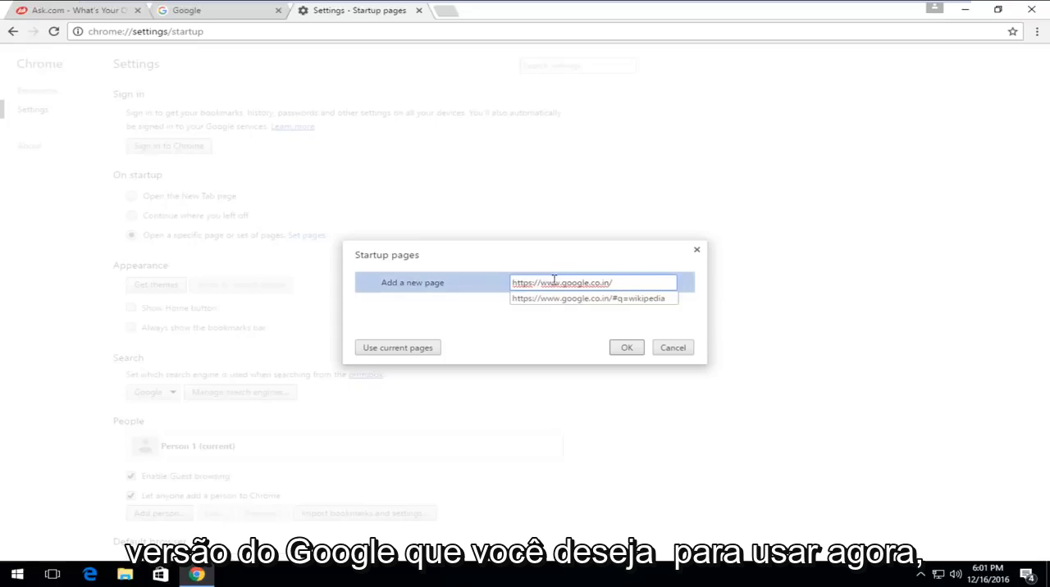
{"action": "mouse_move", "coordinate": [577, 356]}
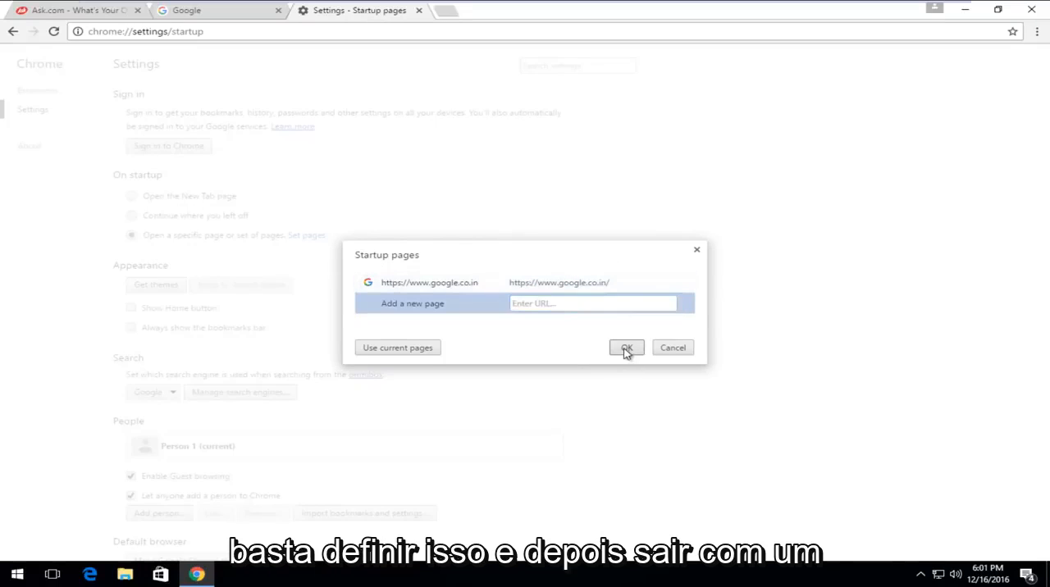
{"action": "left_click", "coordinate": [627, 348]}
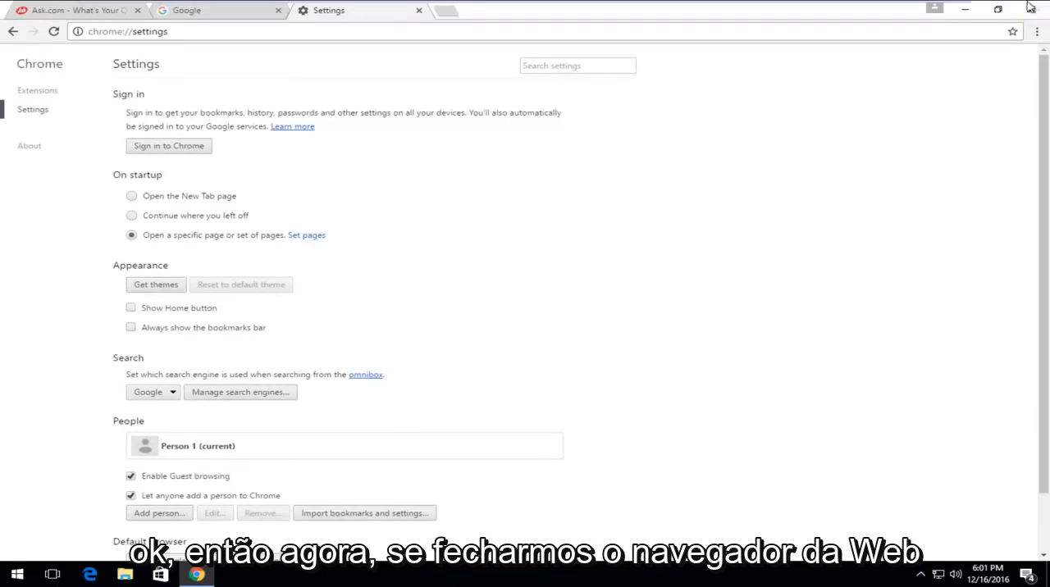
{"action": "left_click", "coordinate": [16, 574]}
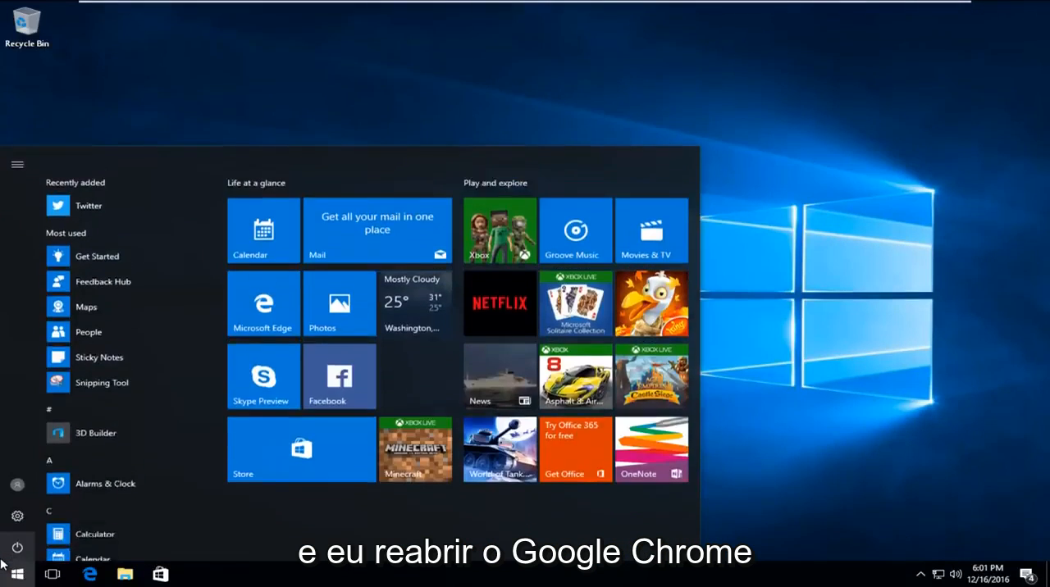